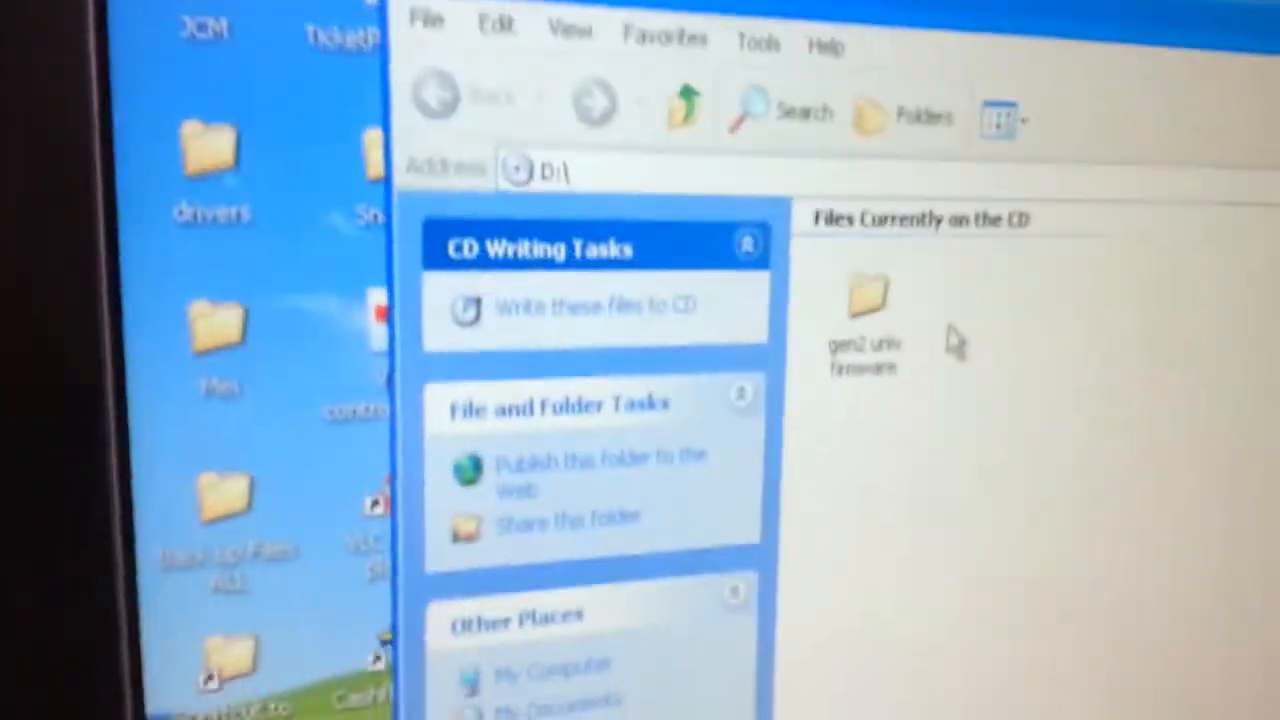
Open the gen2 univ firmware folder on the D:\ disc to launch the download utility
double_click(865, 300)
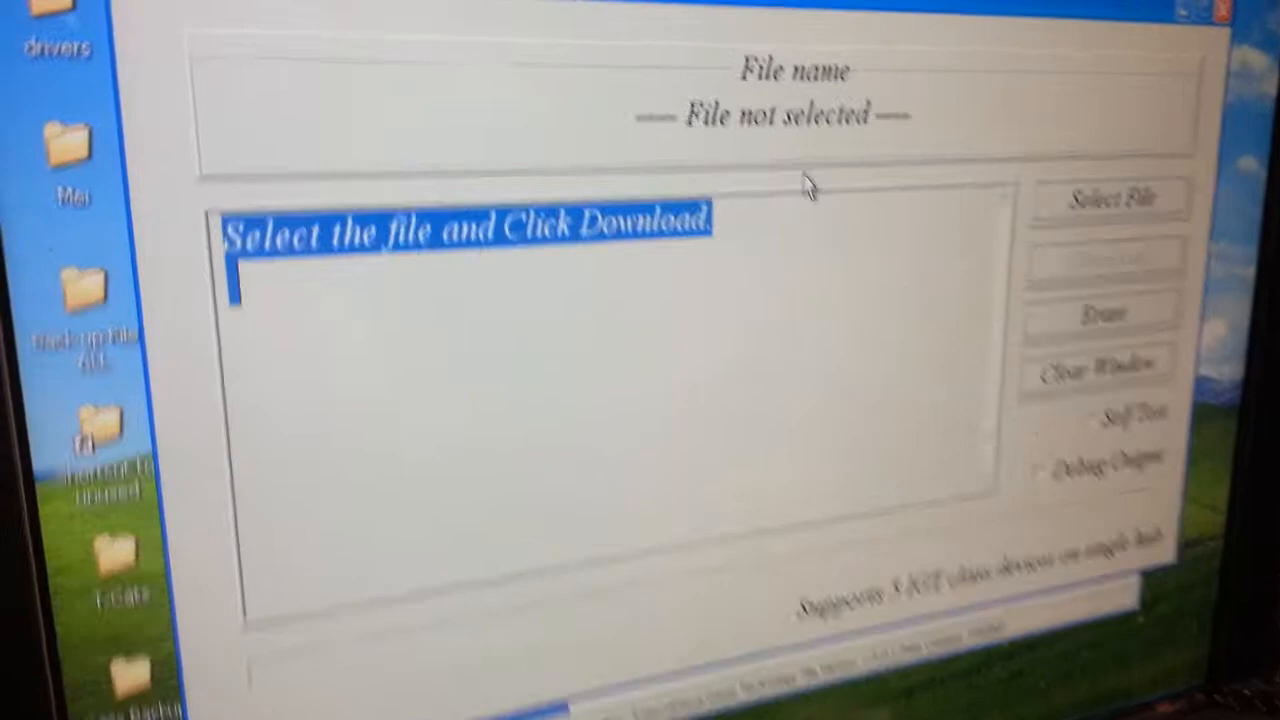
Select GUU001A446.sha from the Gen 2 Uni download folder as the firmware file
click(1108, 198)
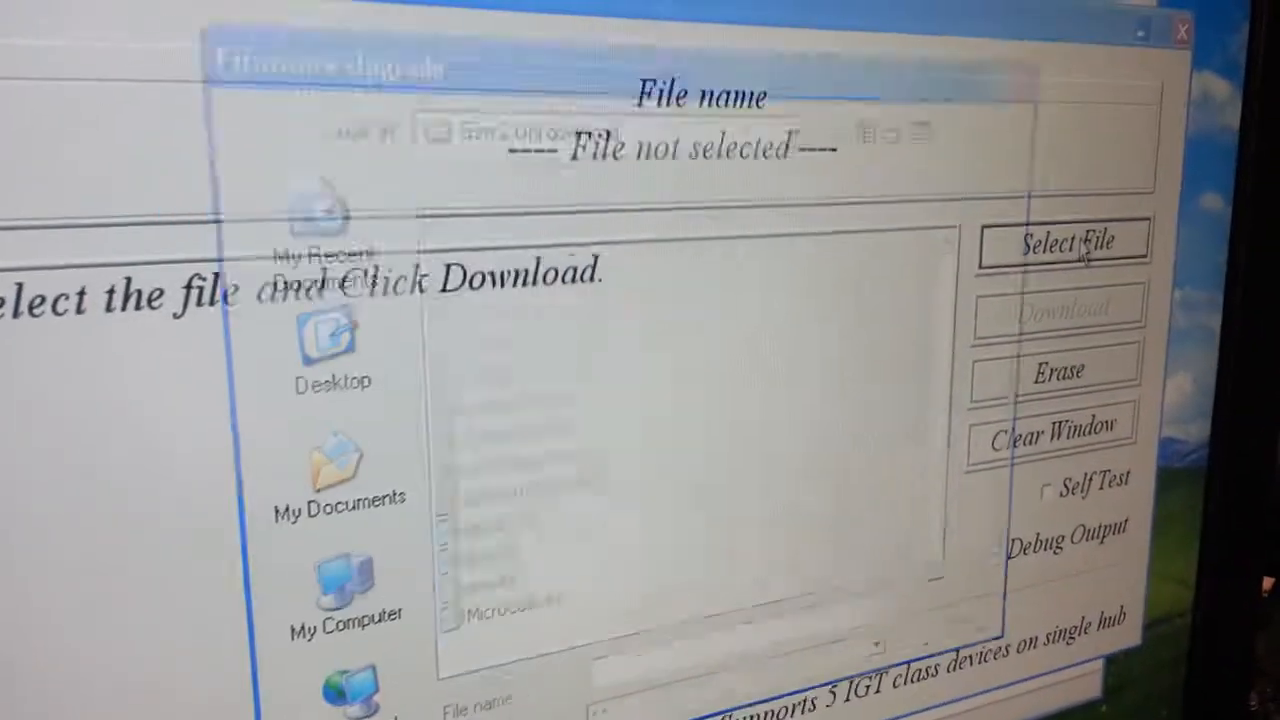
click(1062, 243)
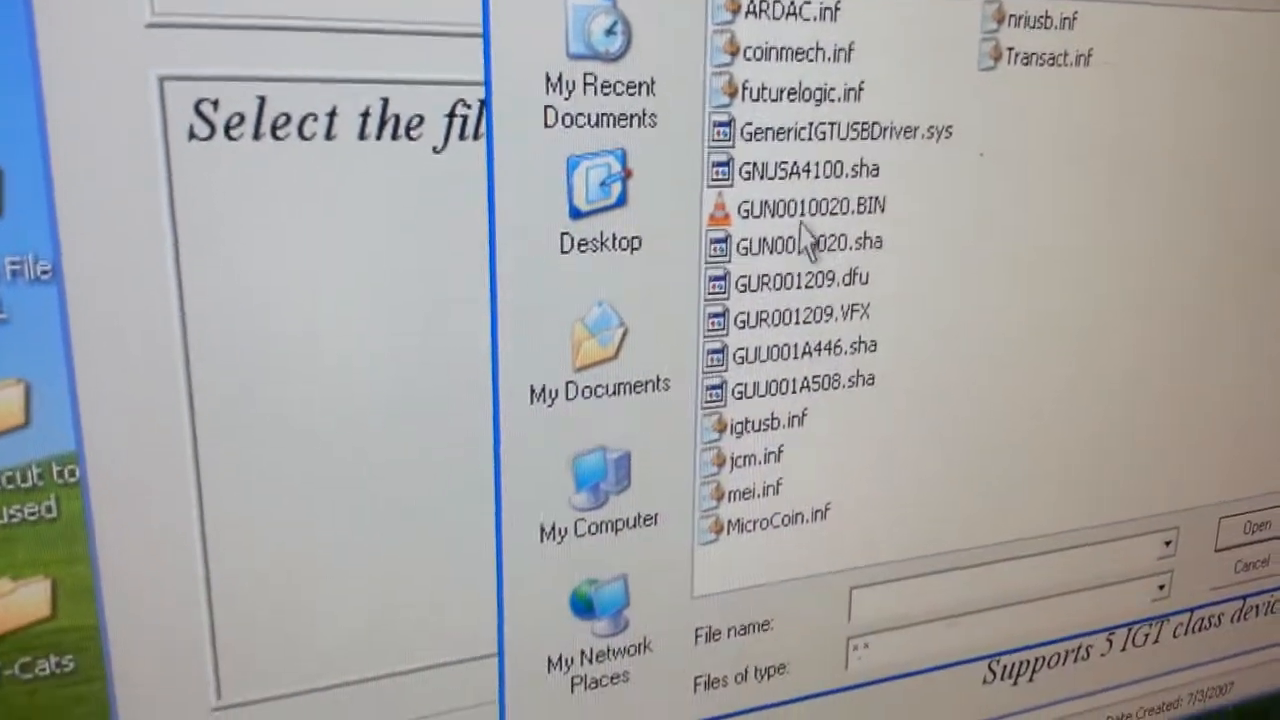
click(798, 348)
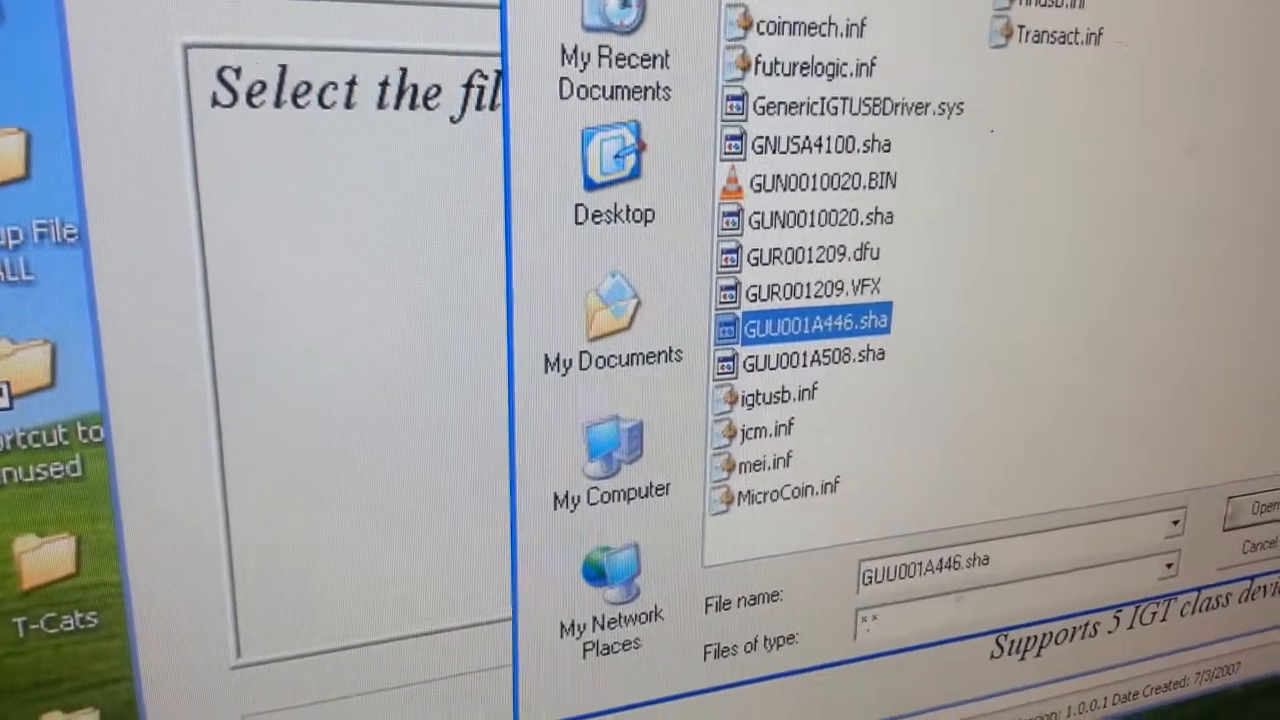
click(1250, 505)
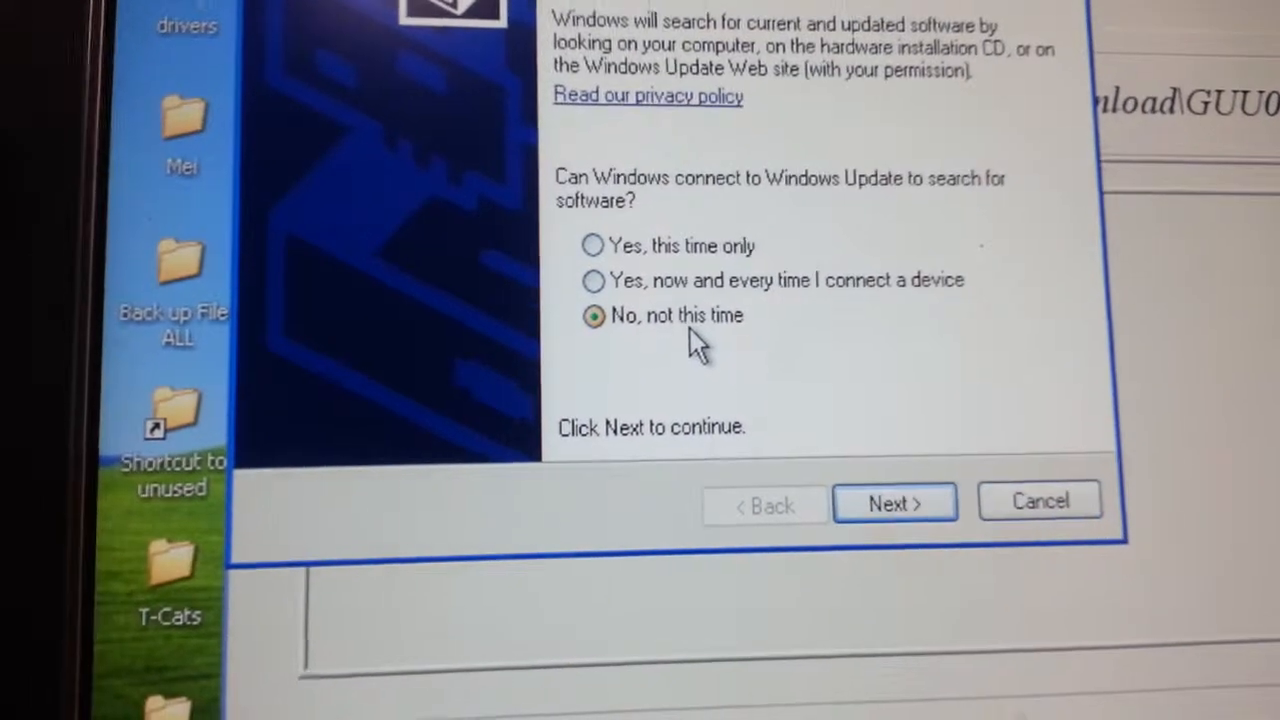
Decline Windows Update and install from a specific location, searching the firmware folder
click(893, 502)
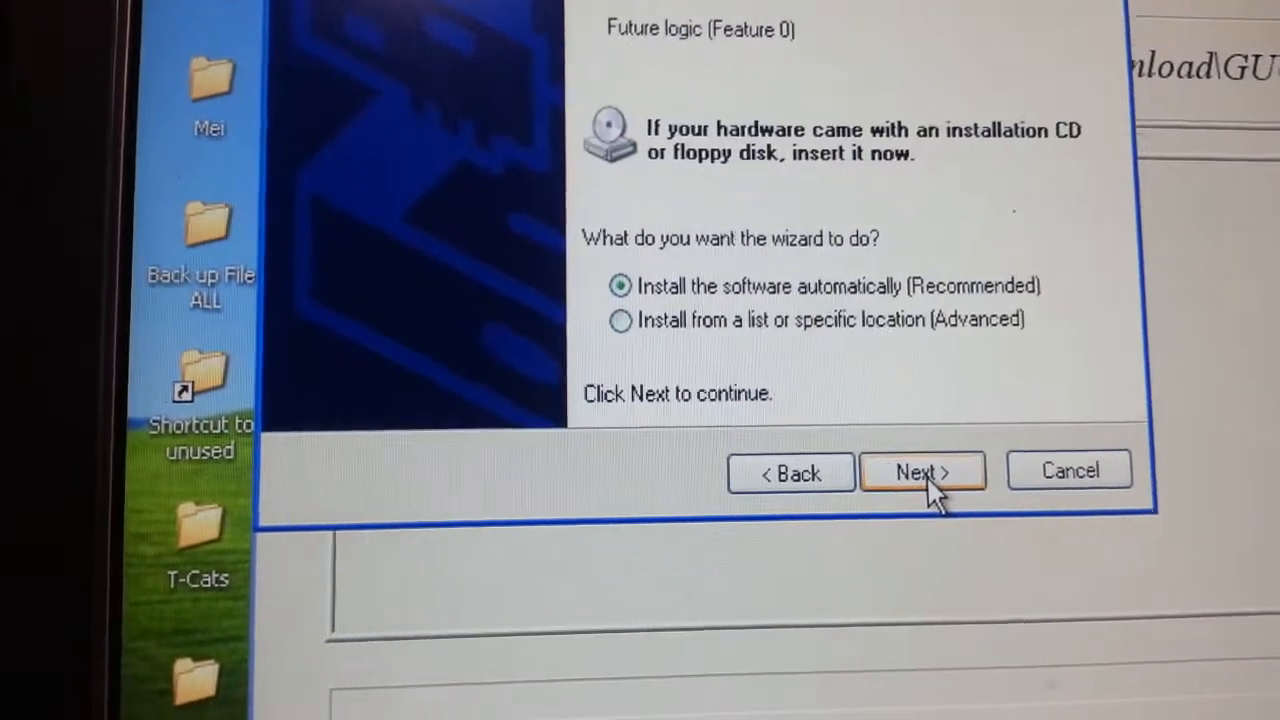
click(620, 320)
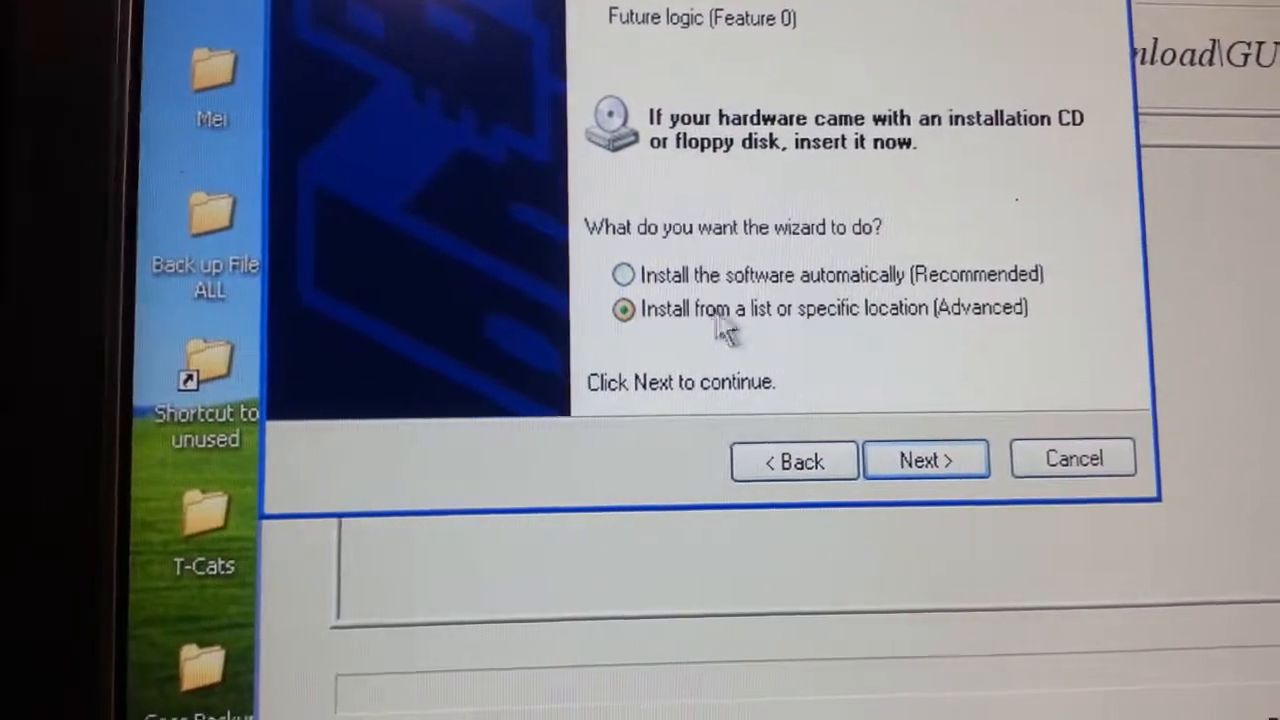
click(925, 459)
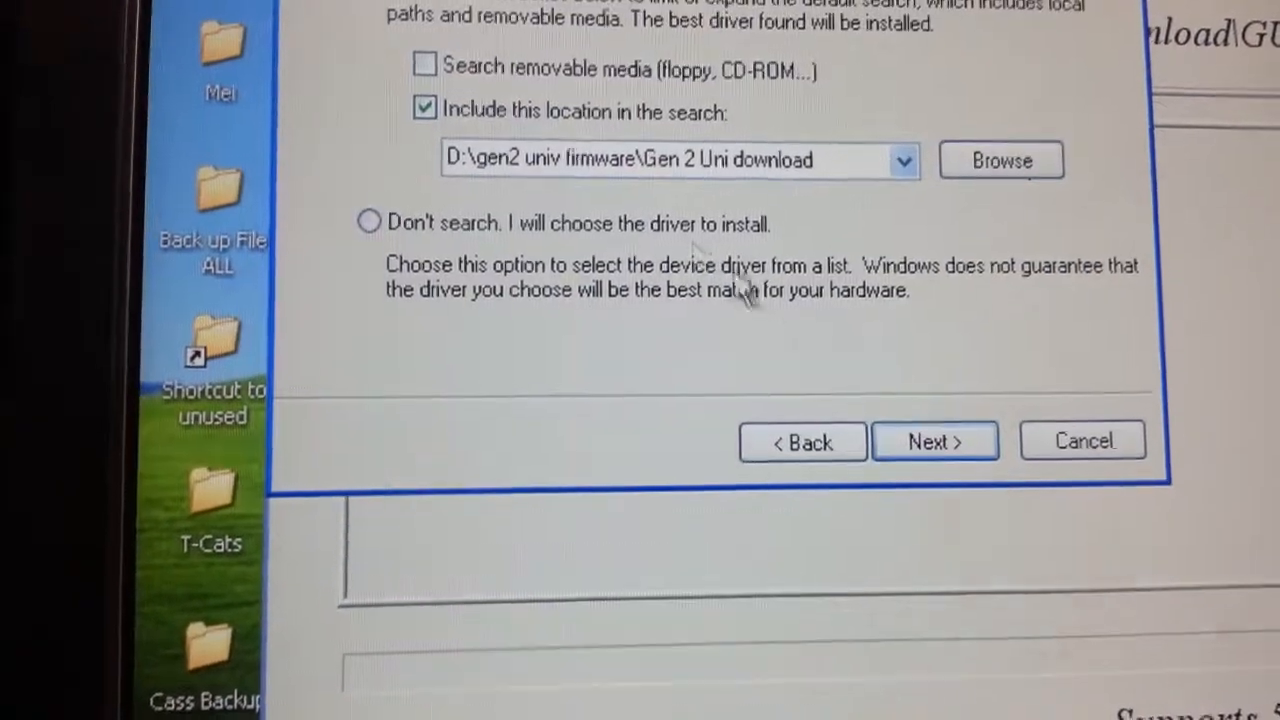
click(424, 107)
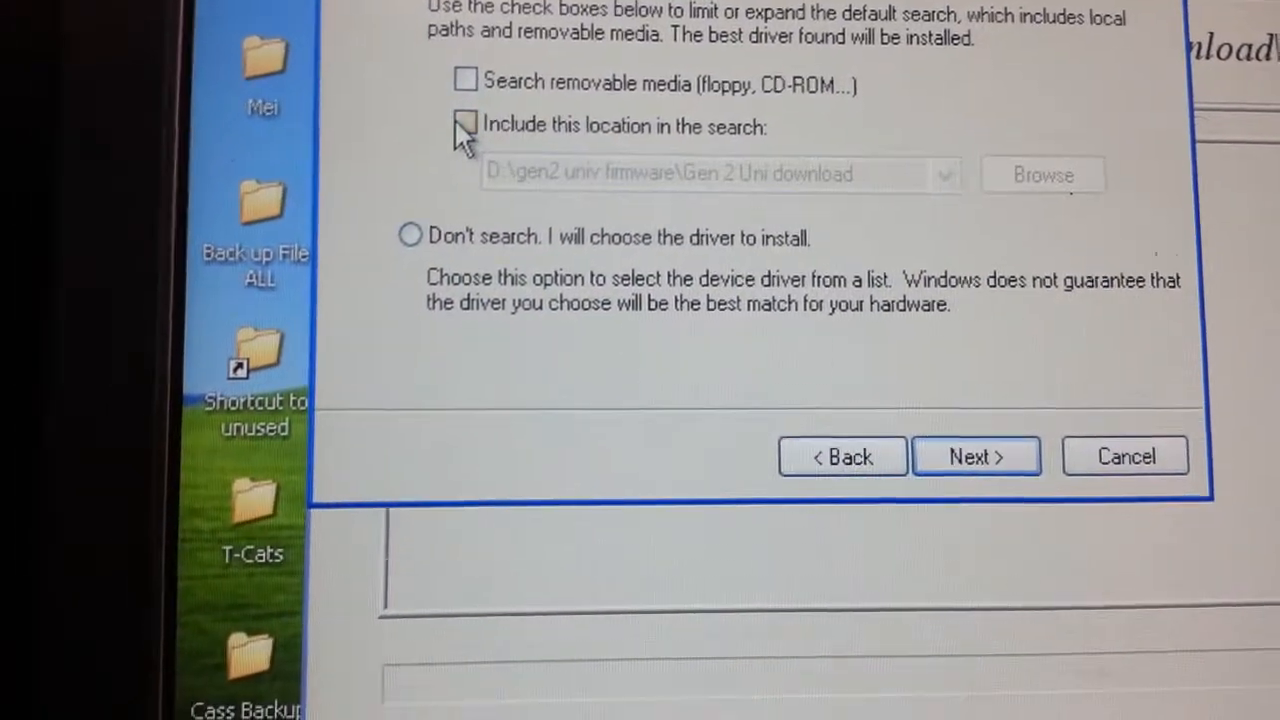
click(1042, 174)
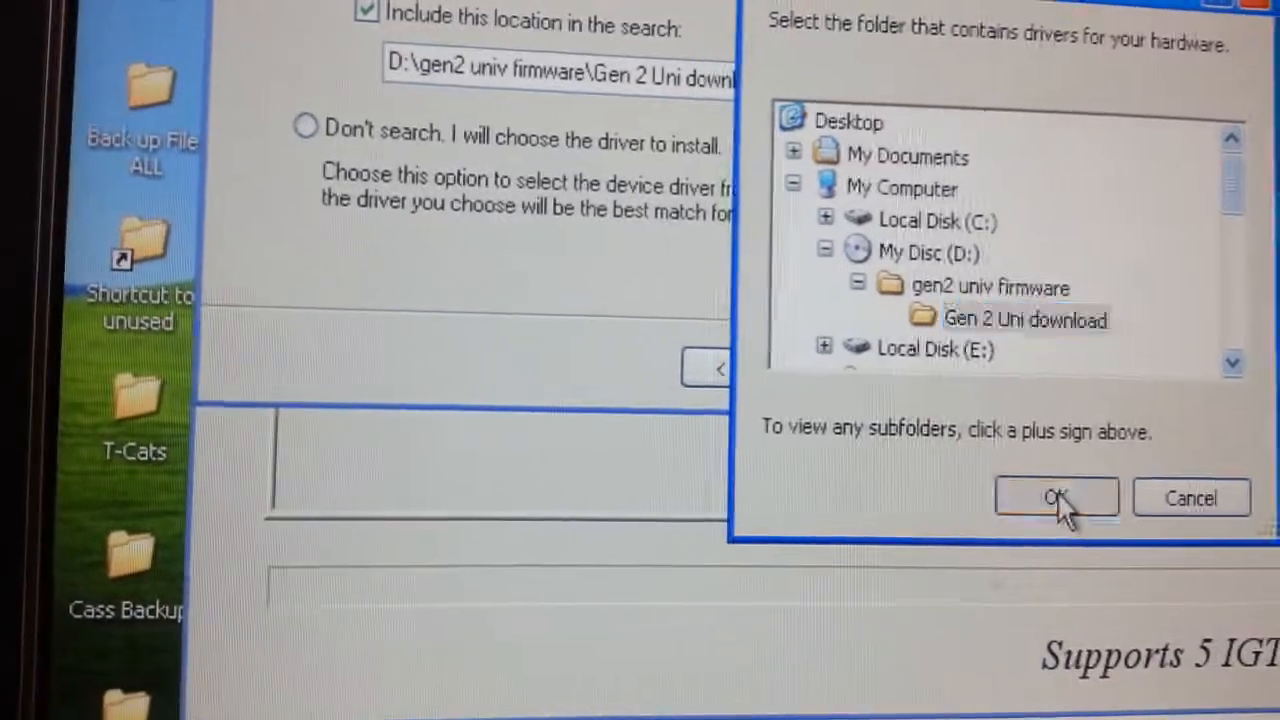
Install the Future logic (Feature 0) driver from Gen 2 Uni download and finish
click(1057, 497)
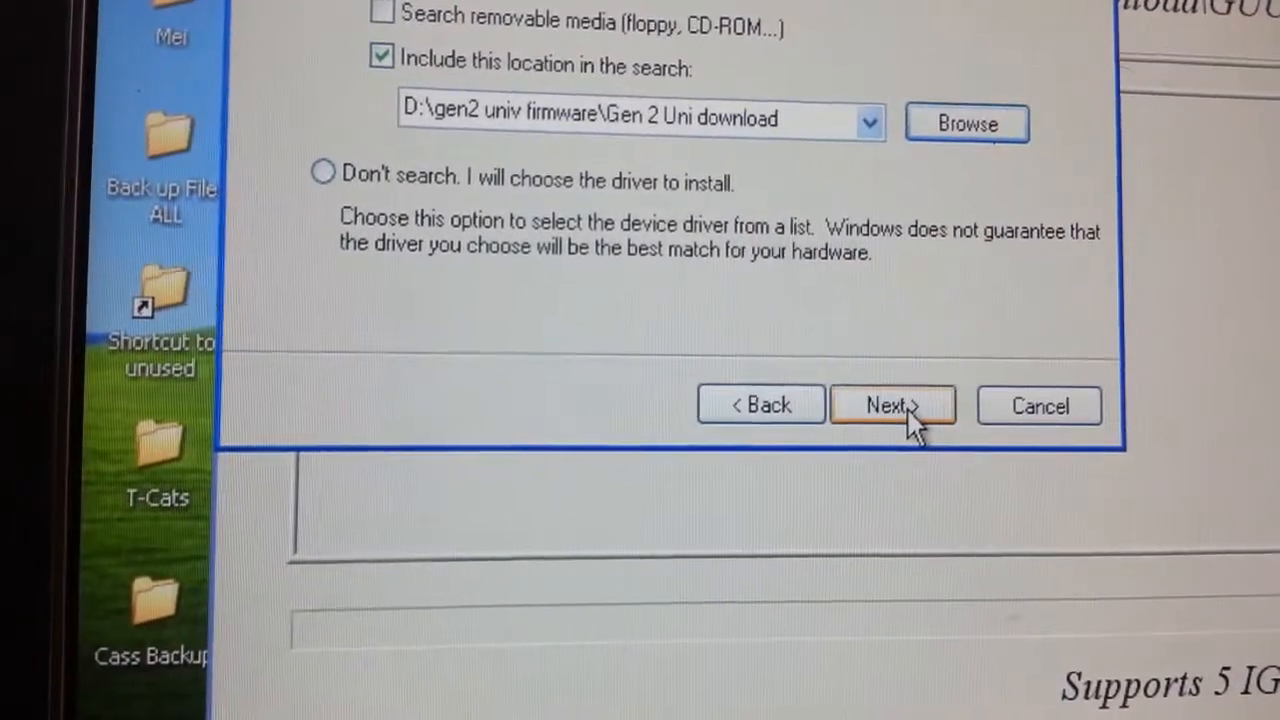
click(890, 405)
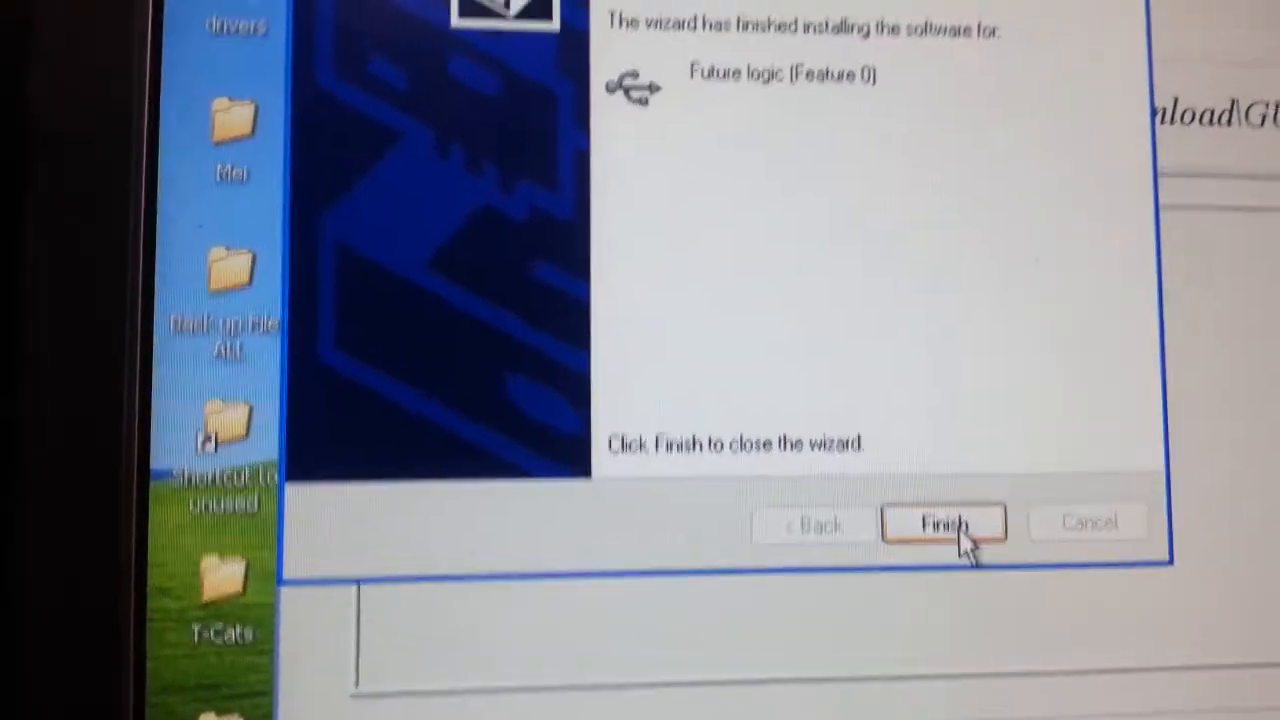
click(942, 524)
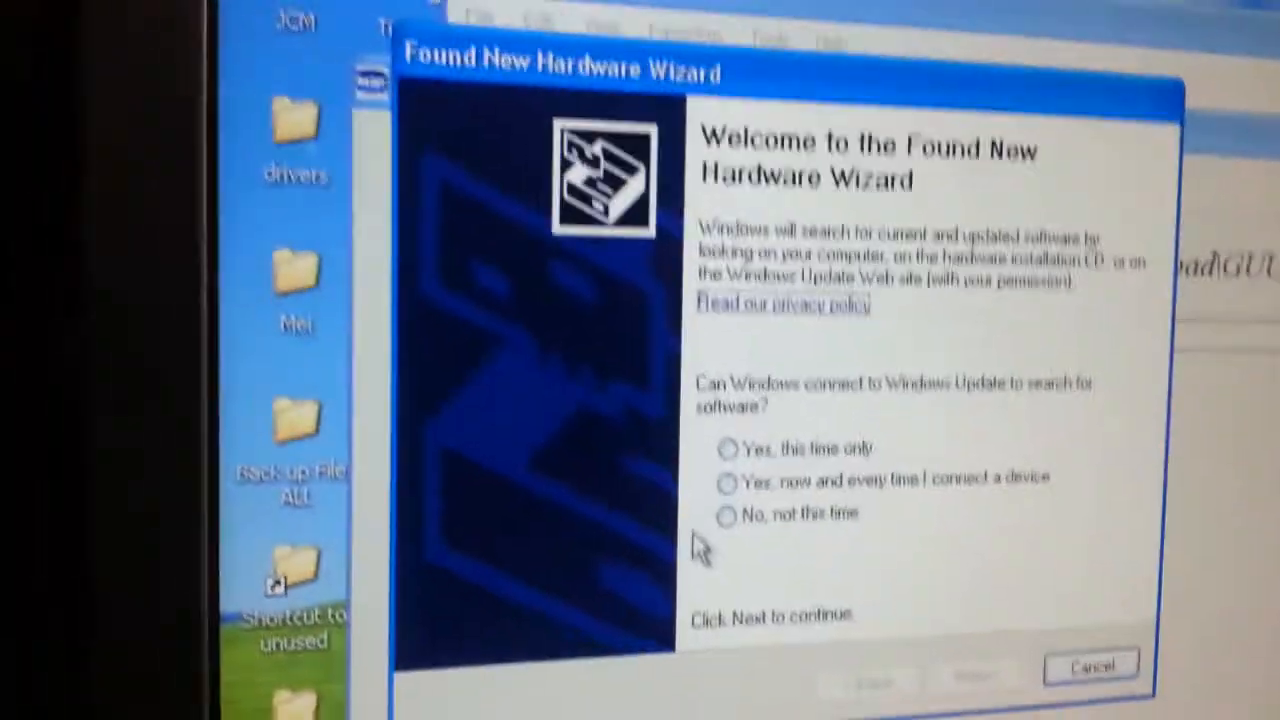
Install the Future Logic Printer (Feature 105) driver from a specific location, declining Windows Update
click(727, 514)
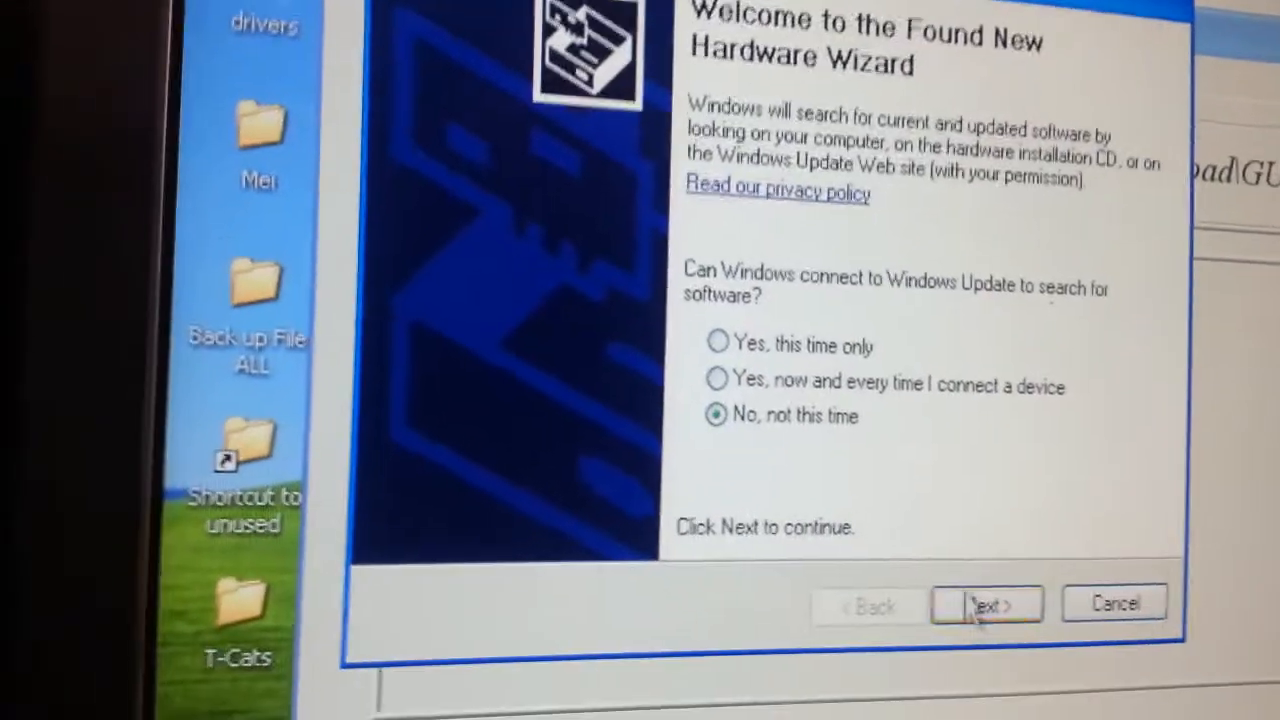
click(985, 605)
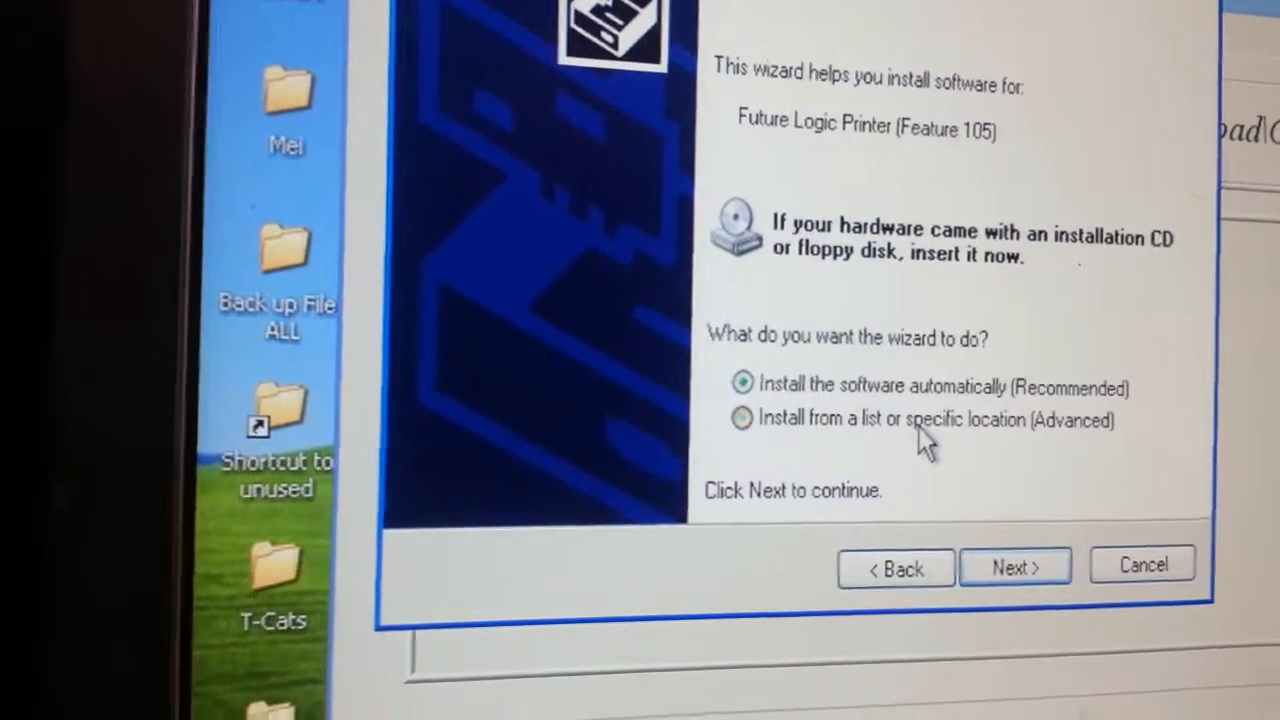
click(1014, 565)
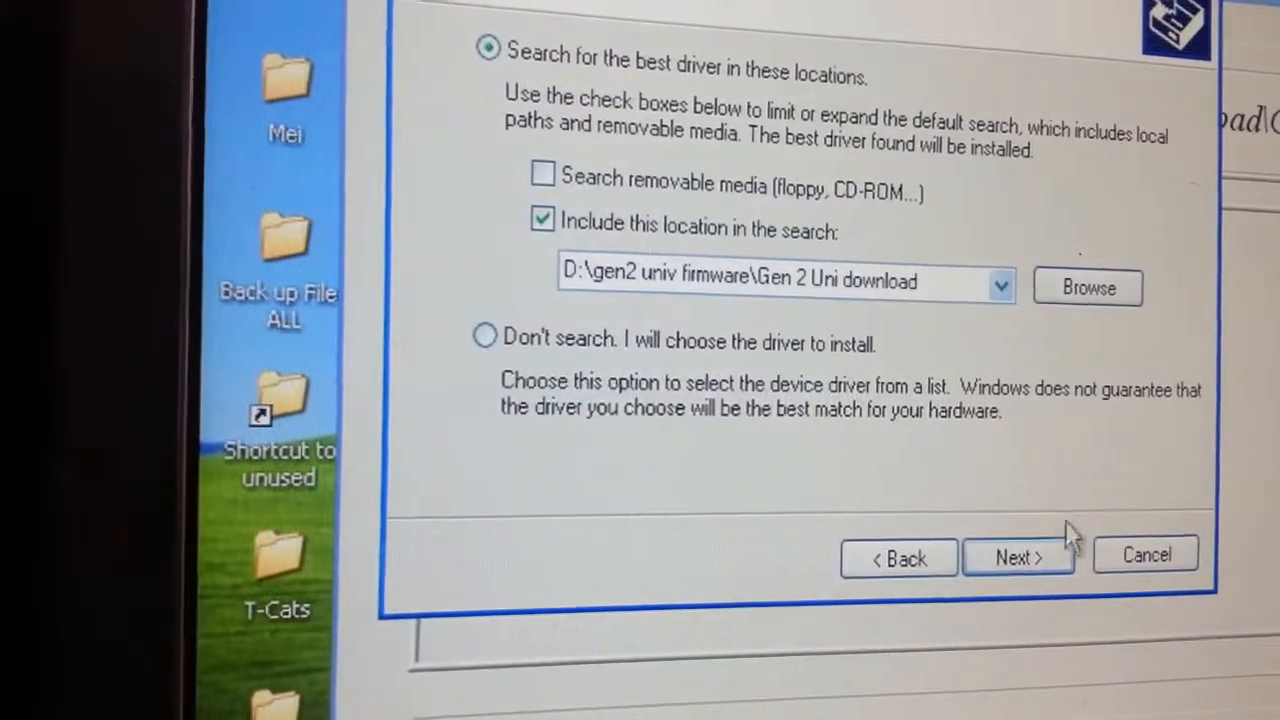
click(1017, 557)
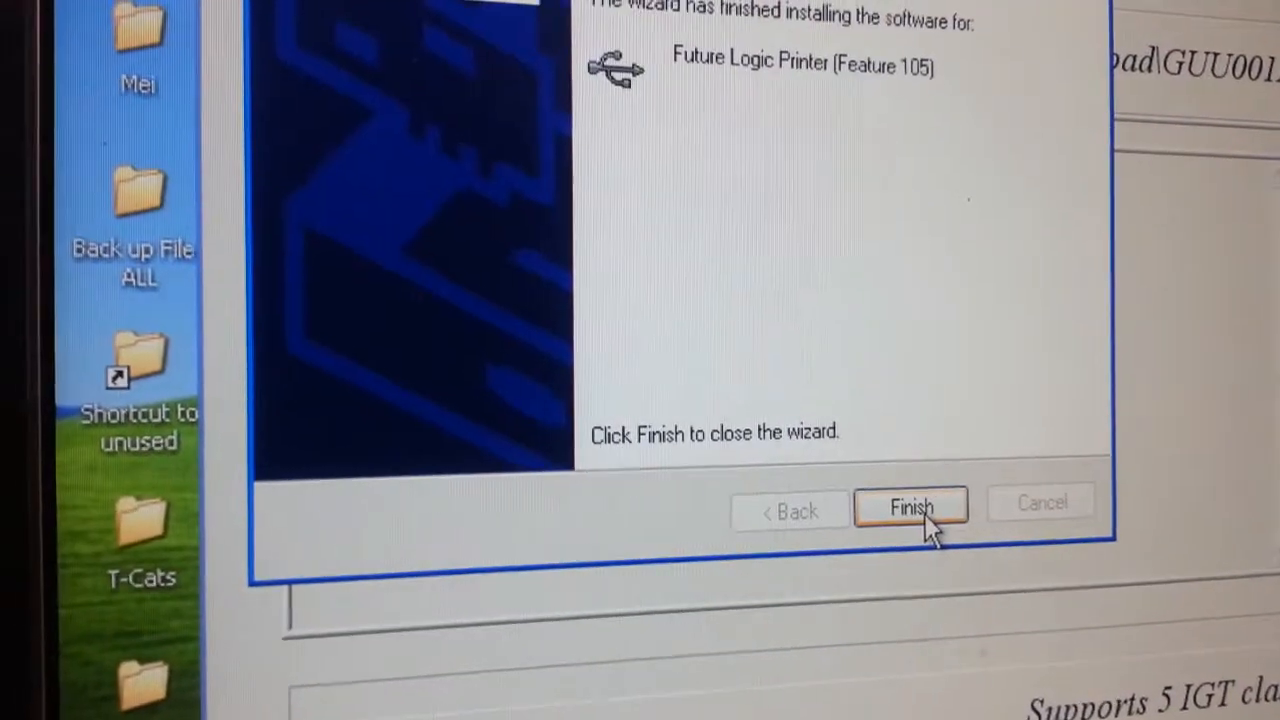
click(908, 505)
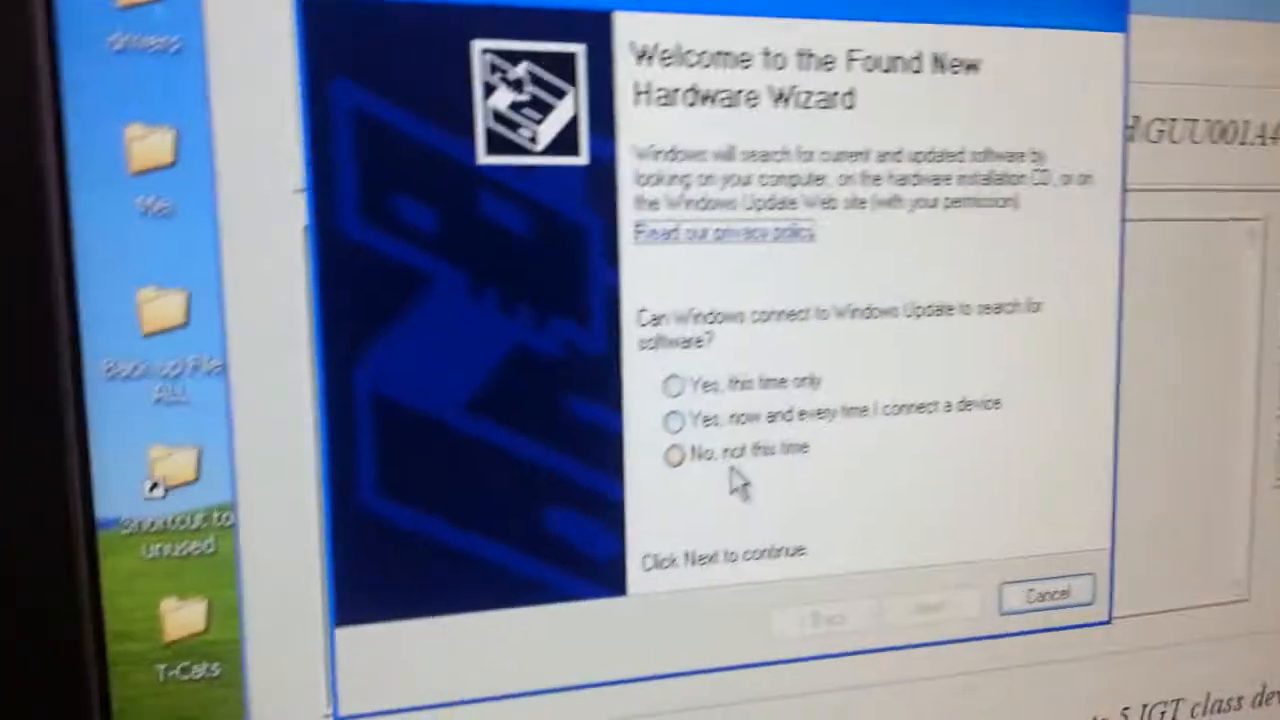
Install the Future Logic Downloadable Interface (Feature 108) driver, declining Windows Update
click(672, 455)
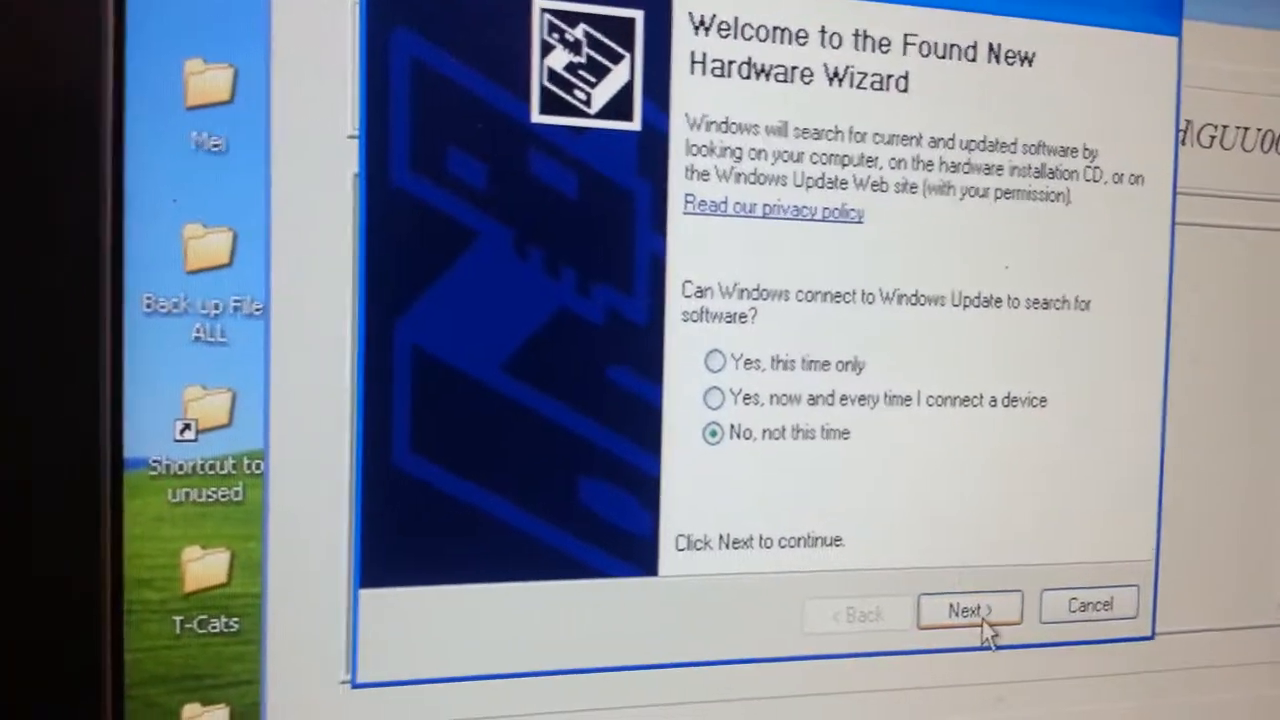
click(968, 607)
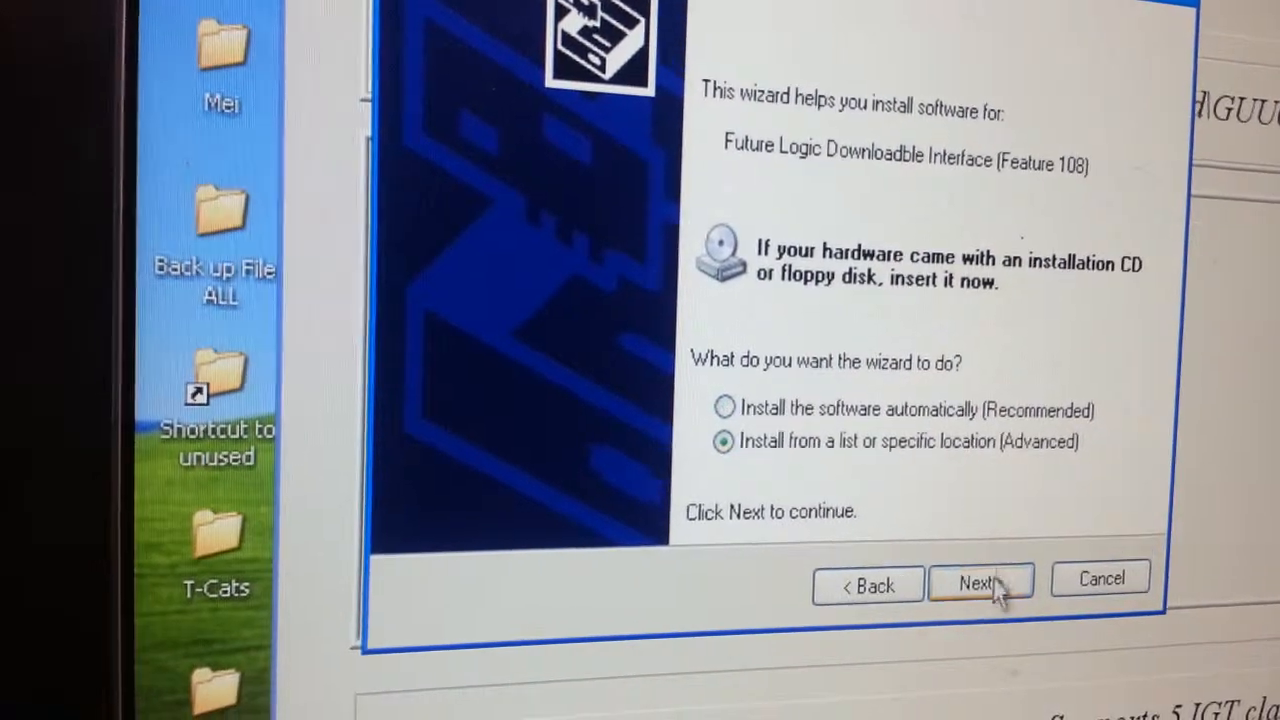
click(975, 582)
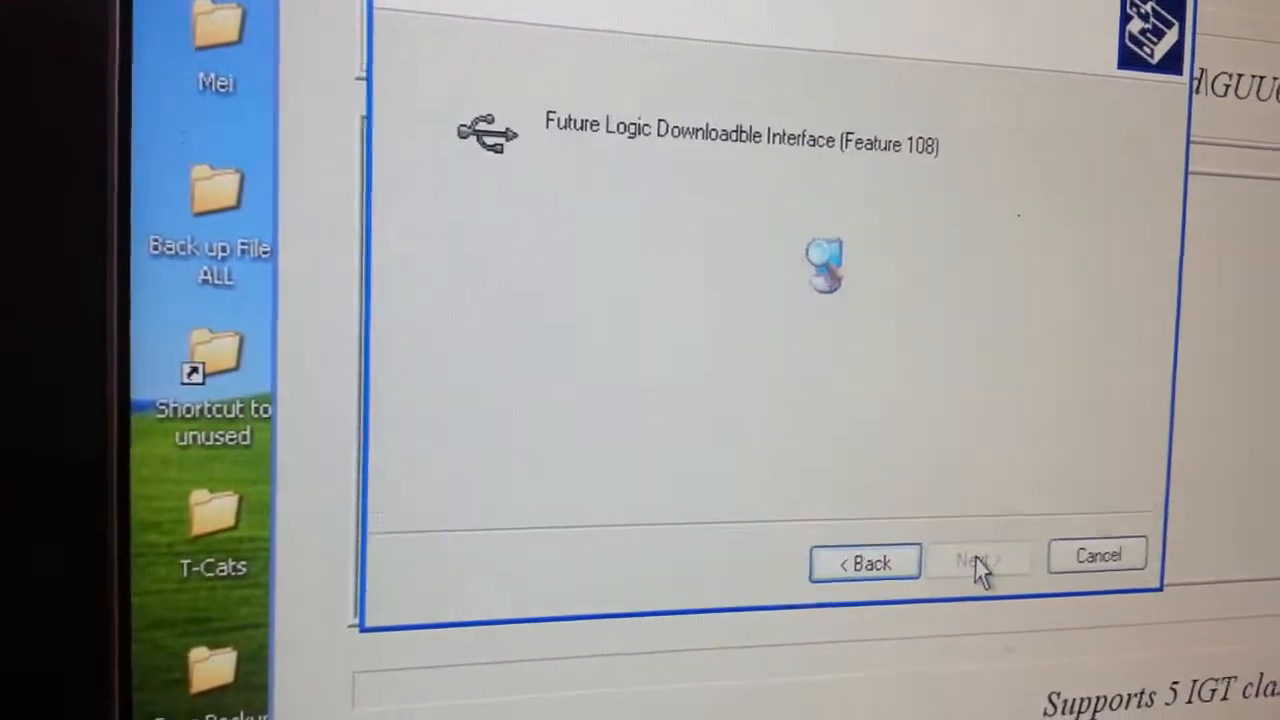
click(975, 560)
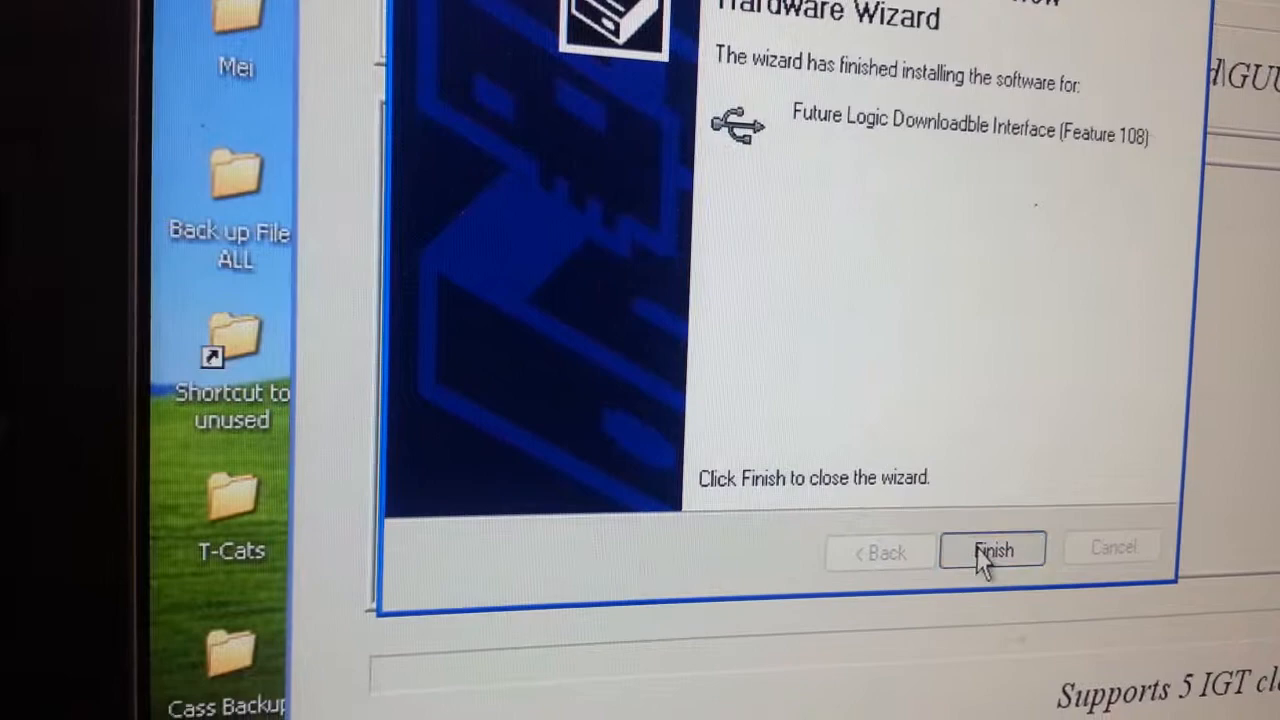
click(992, 550)
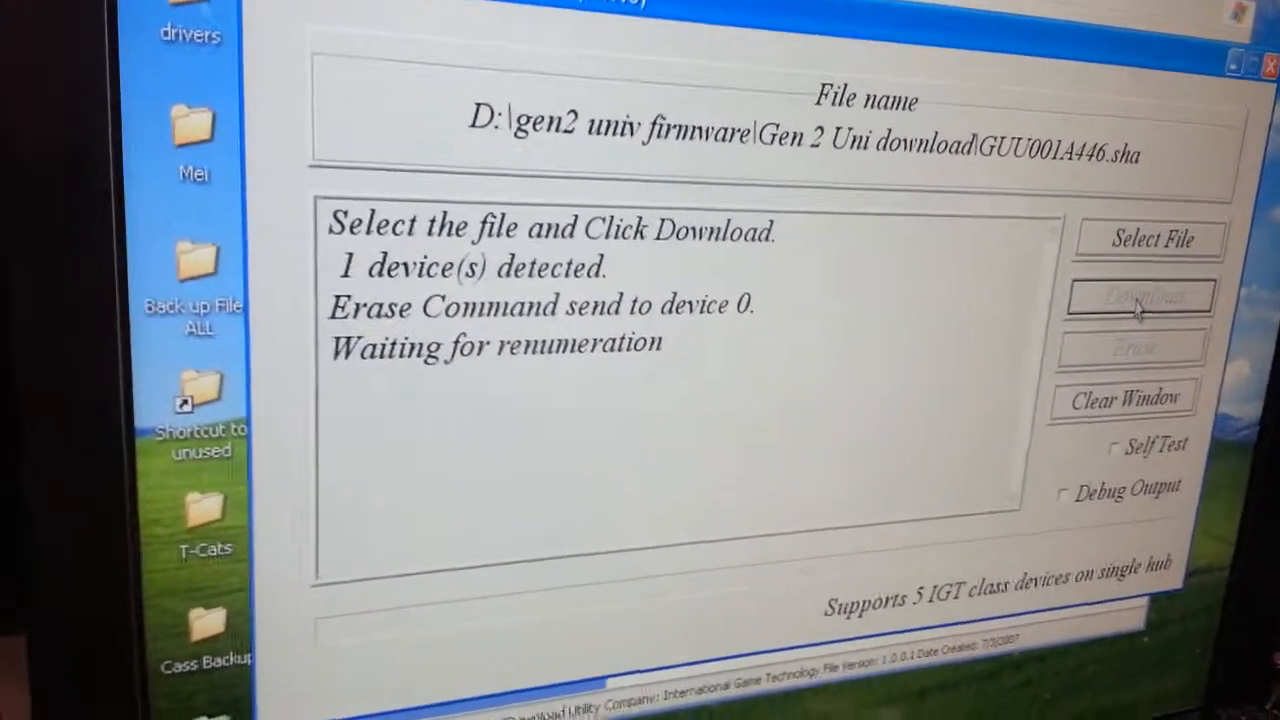
Start downloading GUU001A446.sha to printer device 0, erasing it first
click(1140, 298)
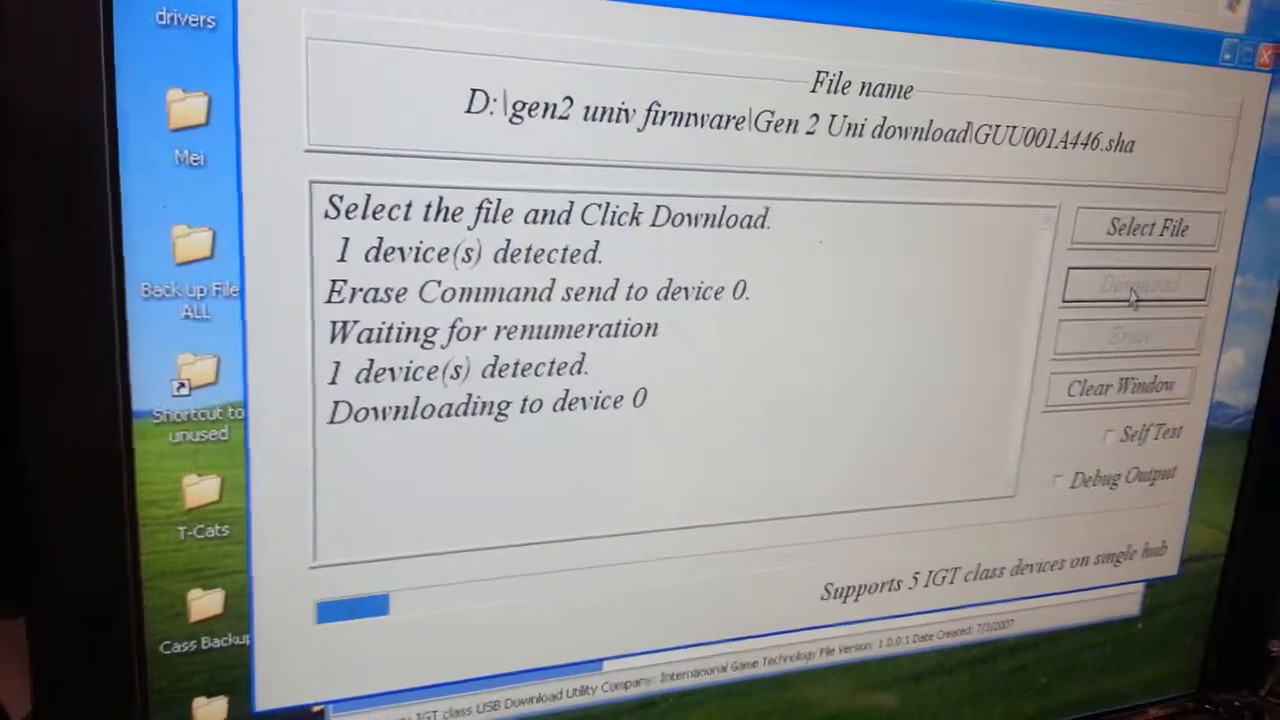